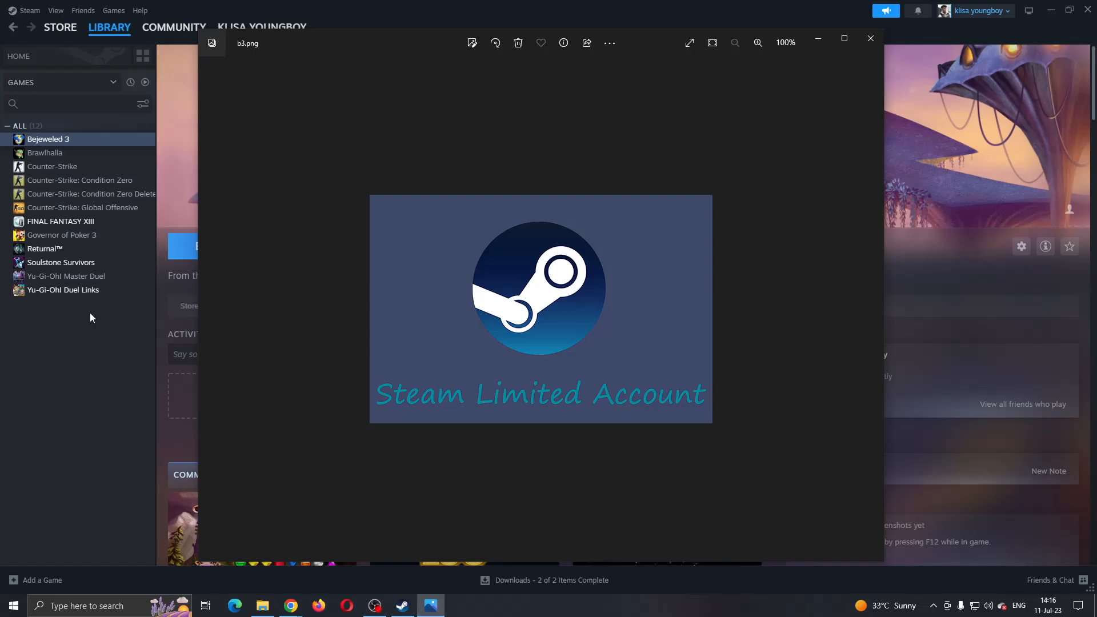
{"action": "mouse_move", "coordinate": [461, 505]}
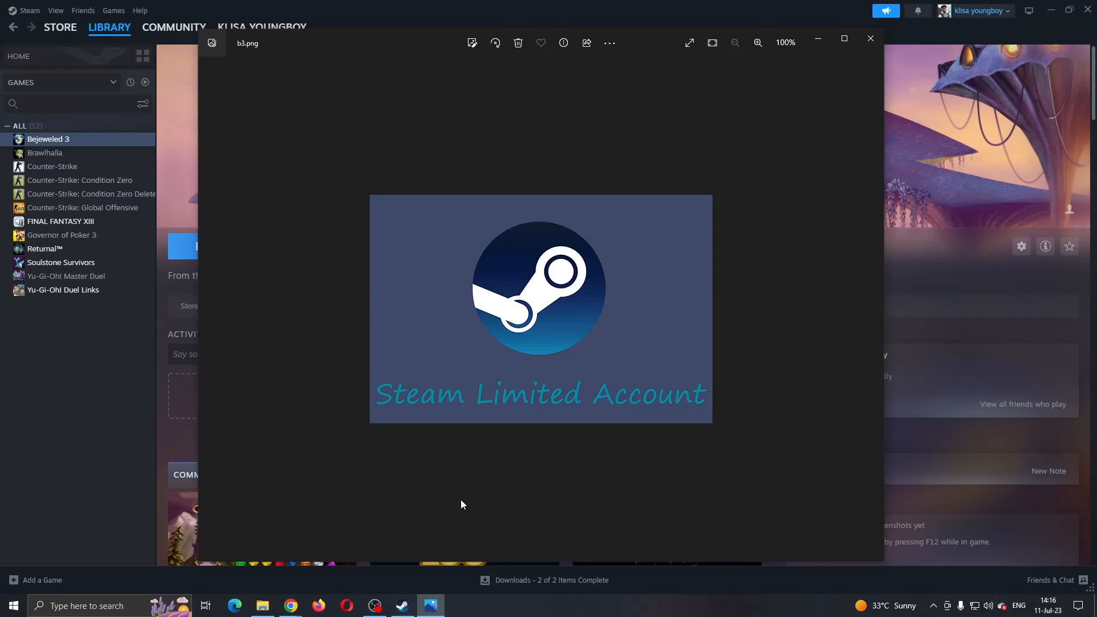
{"action": "mouse_move", "coordinate": [461, 390]}
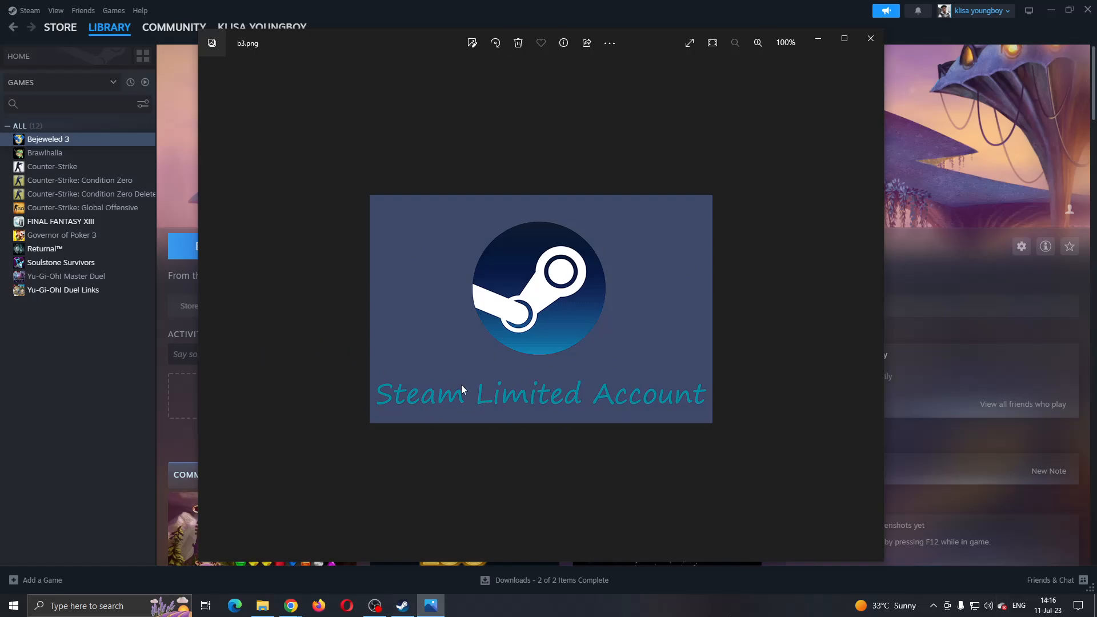
{"action": "mouse_move", "coordinate": [514, 413]}
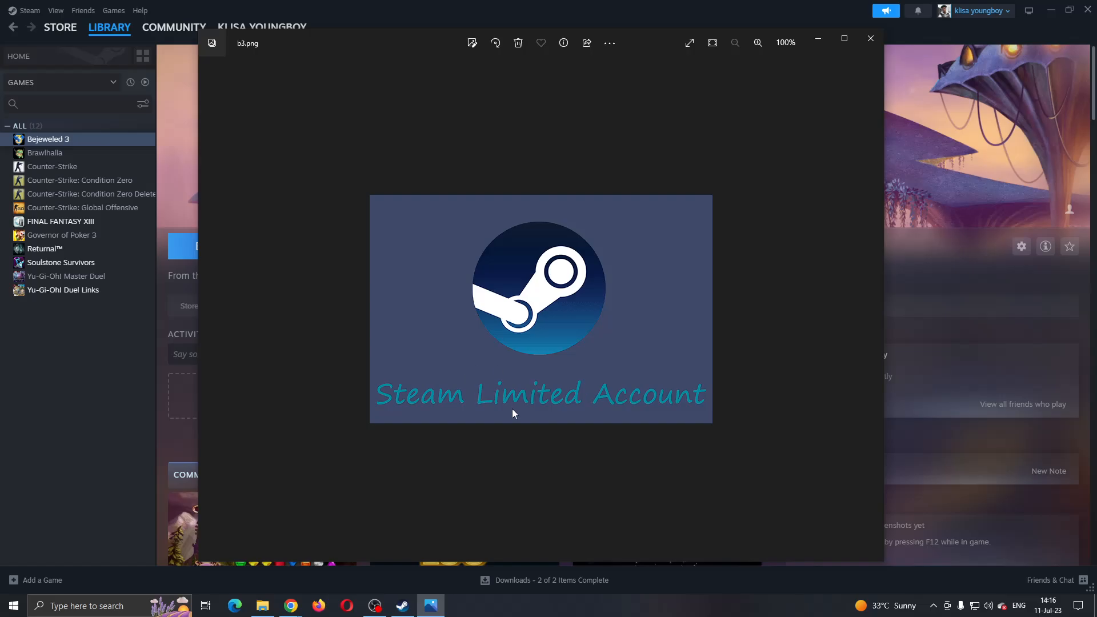
{"action": "mouse_move", "coordinate": [580, 398]}
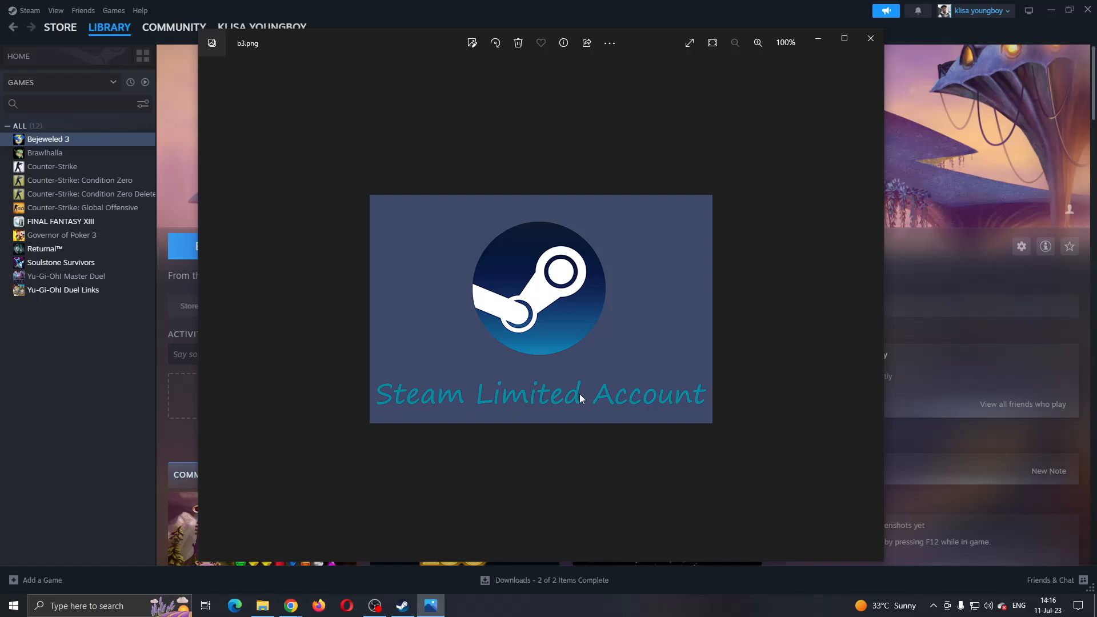
{"action": "mouse_move", "coordinate": [860, 323]}
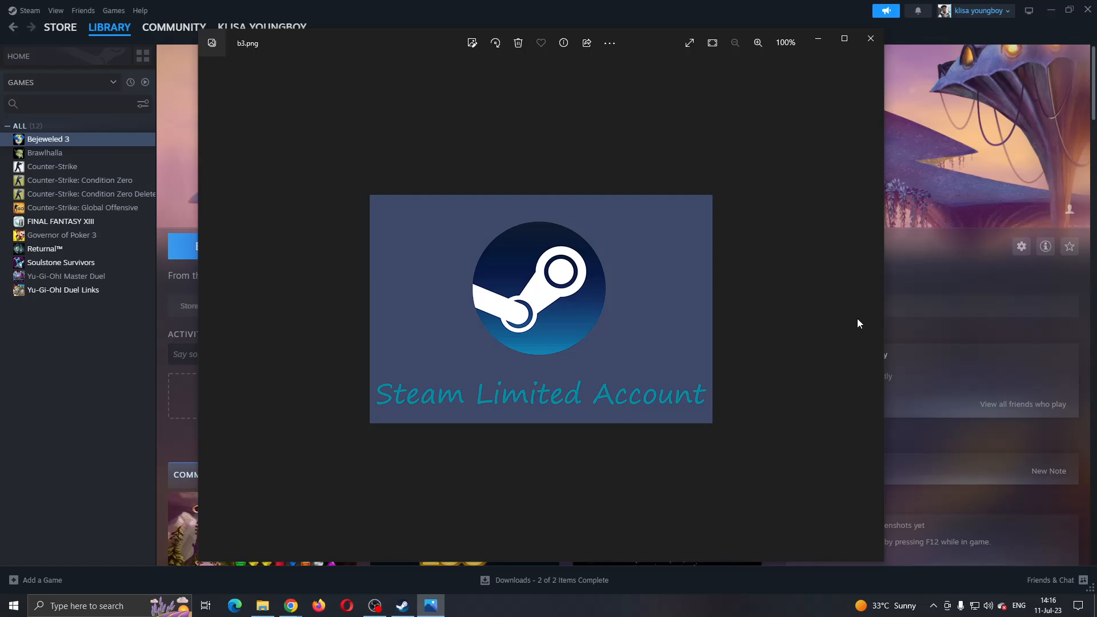
{"action": "mouse_move", "coordinate": [875, 363]}
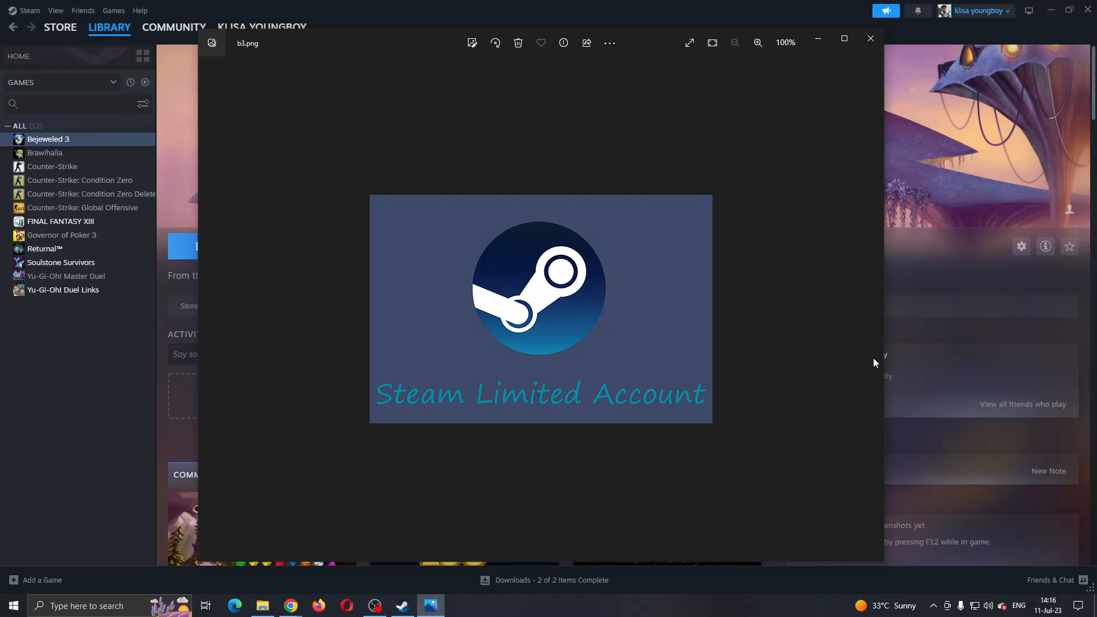
{"action": "mouse_move", "coordinate": [751, 409]}
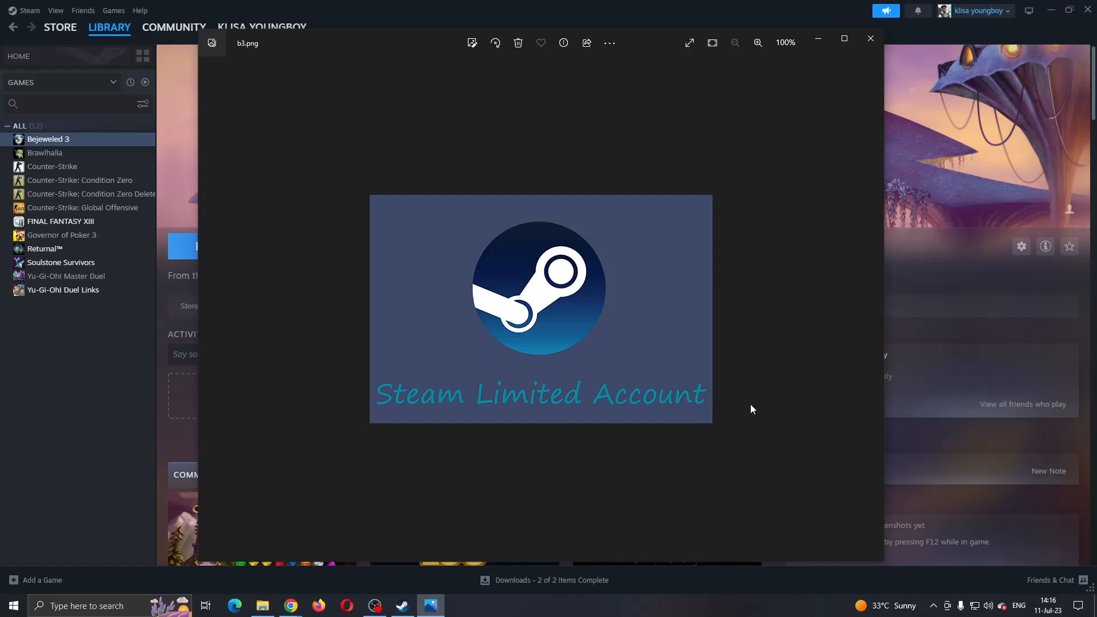
{"action": "mouse_move", "coordinate": [763, 411]}
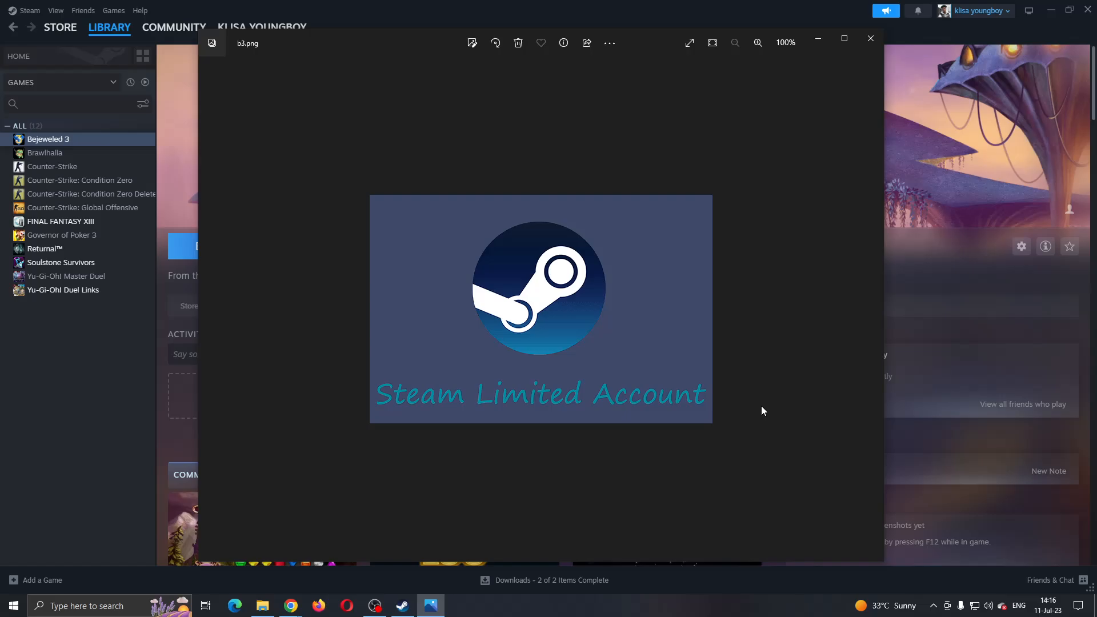
{"action": "mouse_move", "coordinate": [420, 258]}
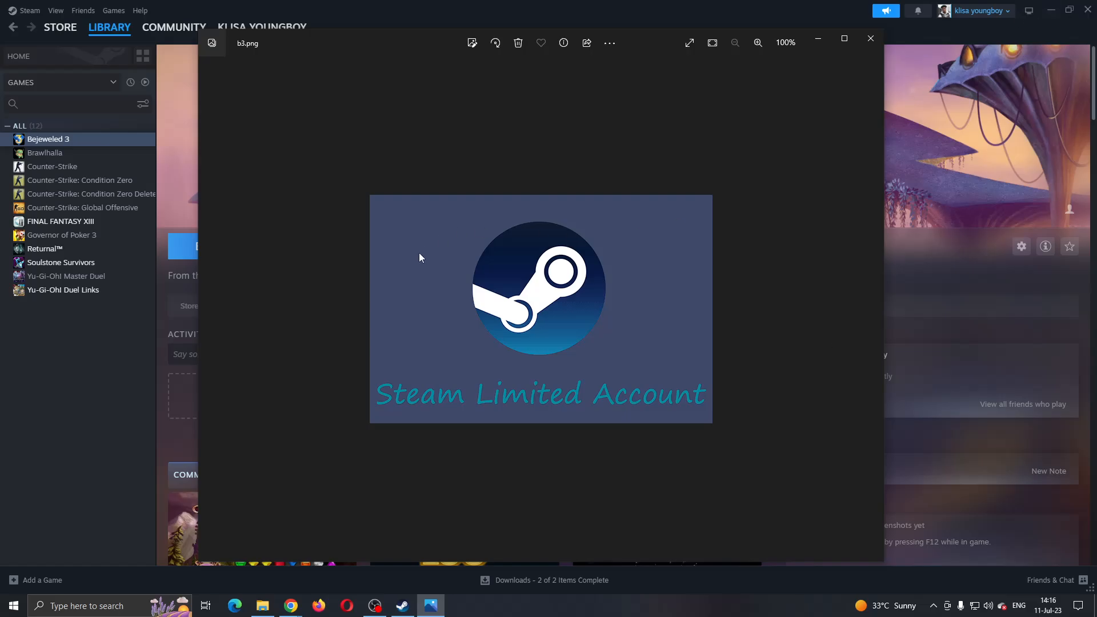
Step: Reopen the Steam Limited Account image, then return to Steam's Bejeweled 3 library page
{"action": "left_click", "coordinate": [870, 38]}
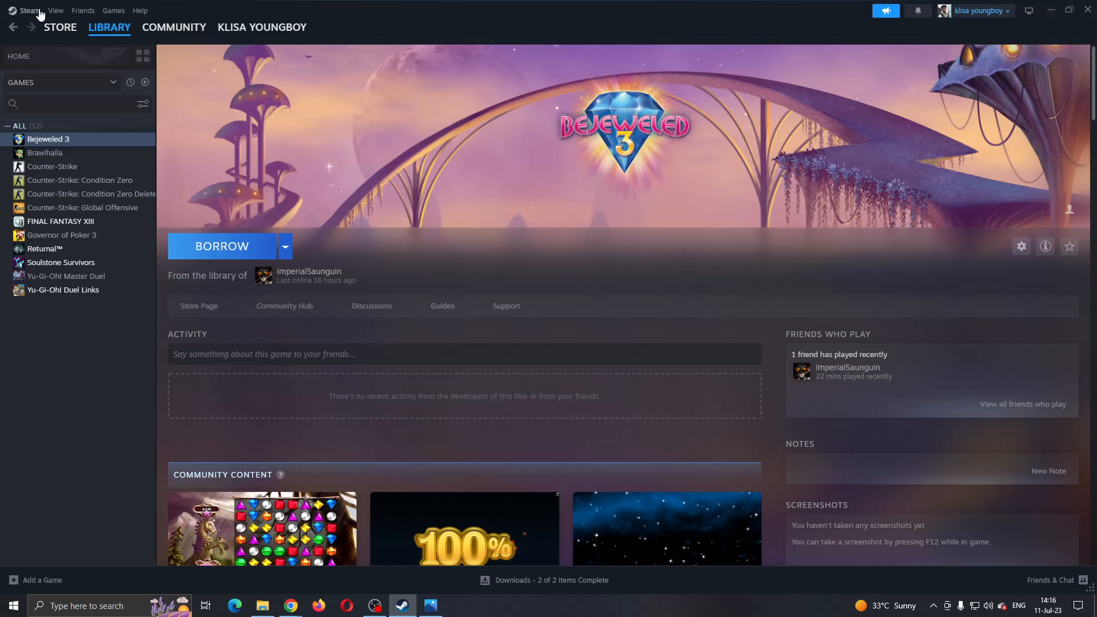
{"action": "mouse_move", "coordinate": [204, 328]}
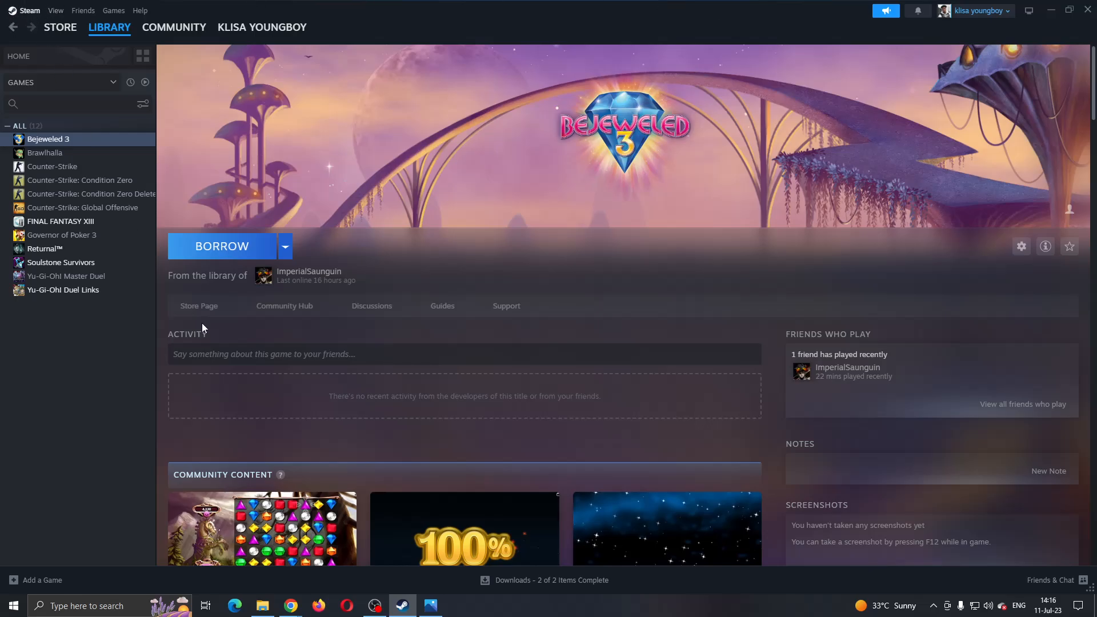
{"action": "mouse_move", "coordinate": [666, 279]}
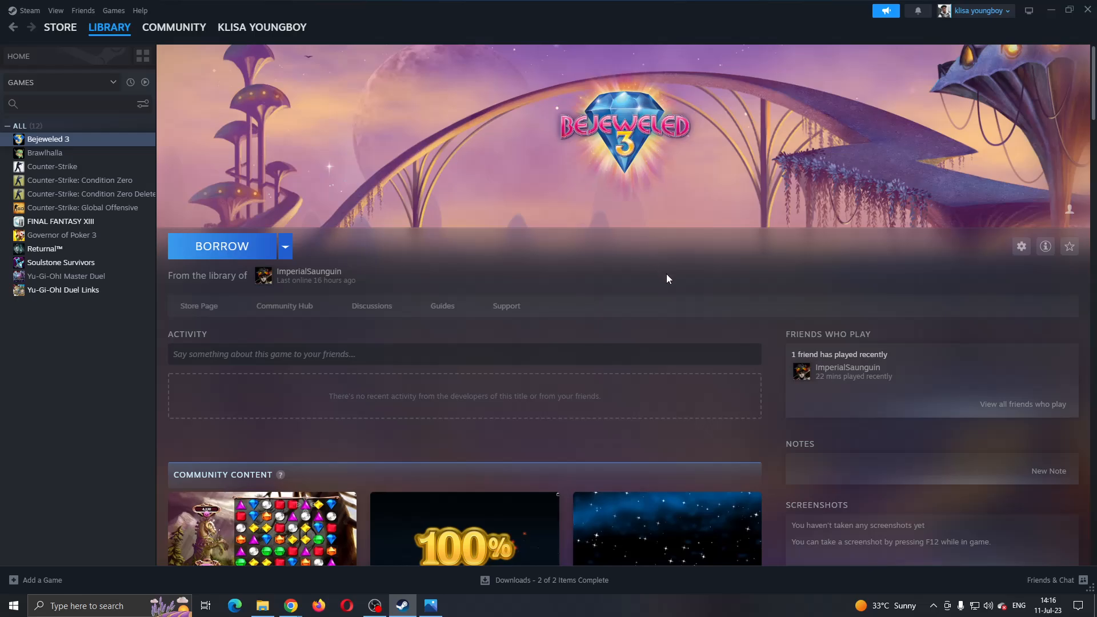
{"action": "mouse_move", "coordinate": [872, 380]}
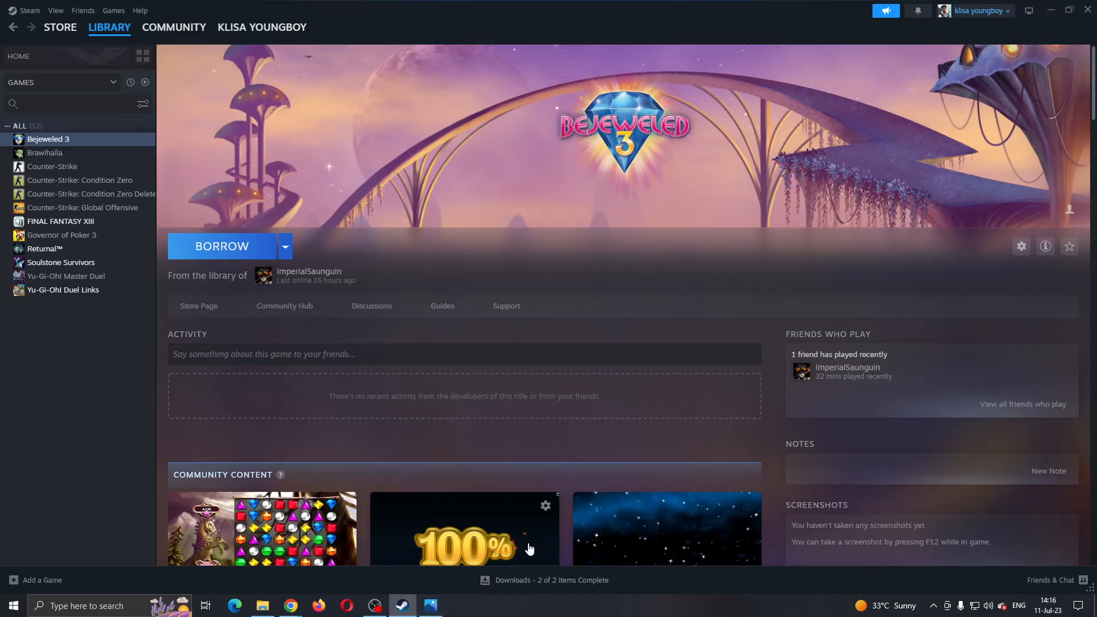
{"action": "left_click", "coordinate": [60, 27]}
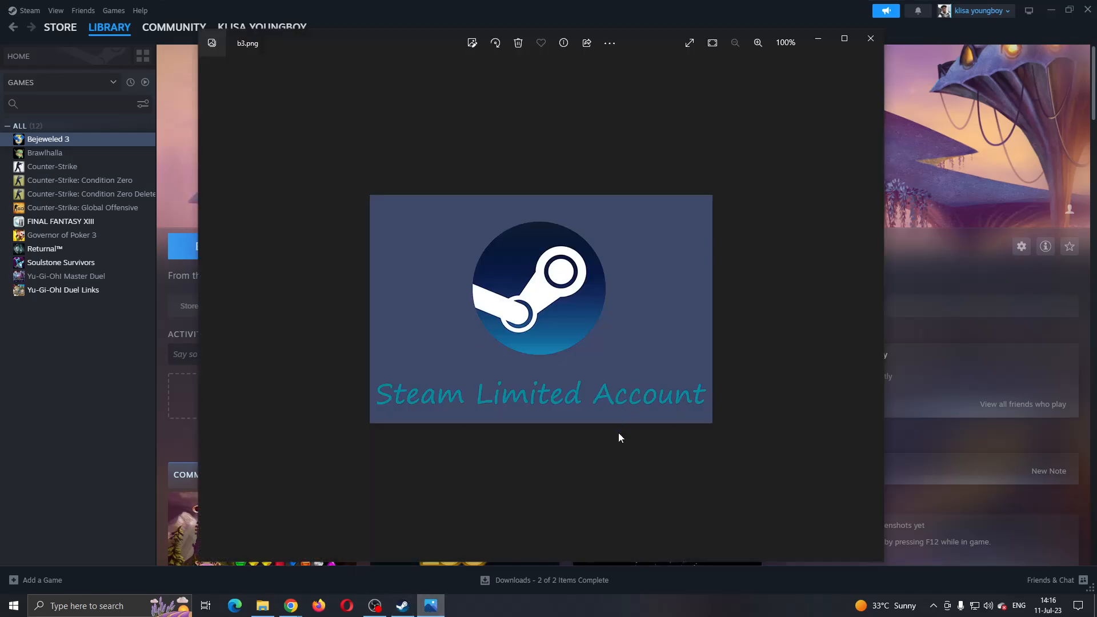
{"action": "left_click", "coordinate": [870, 38]}
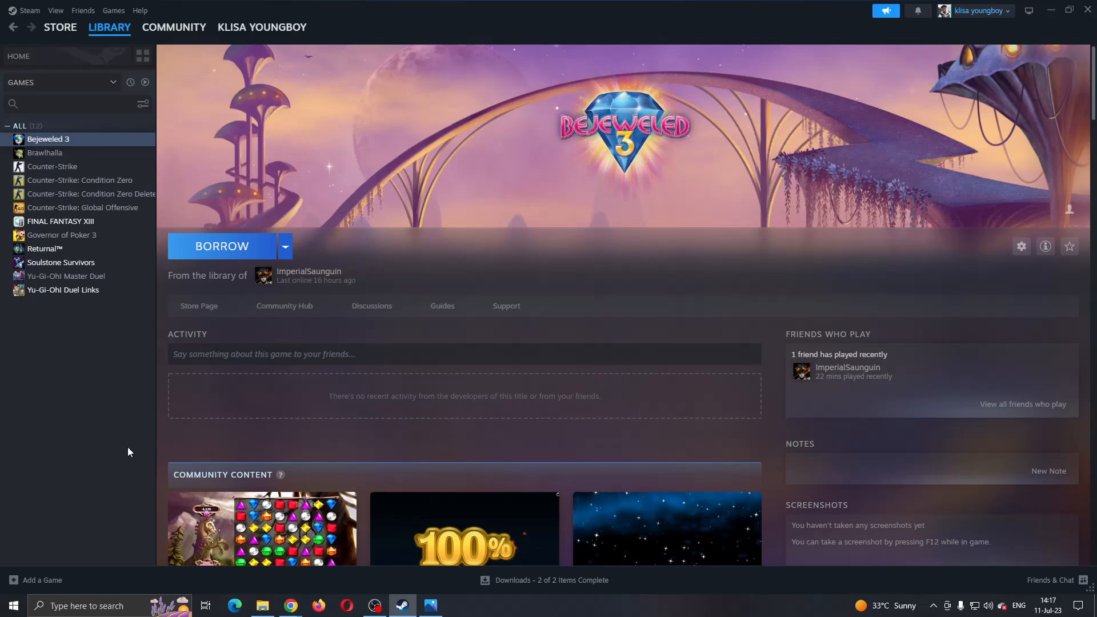
{"action": "mouse_move", "coordinate": [290, 605]}
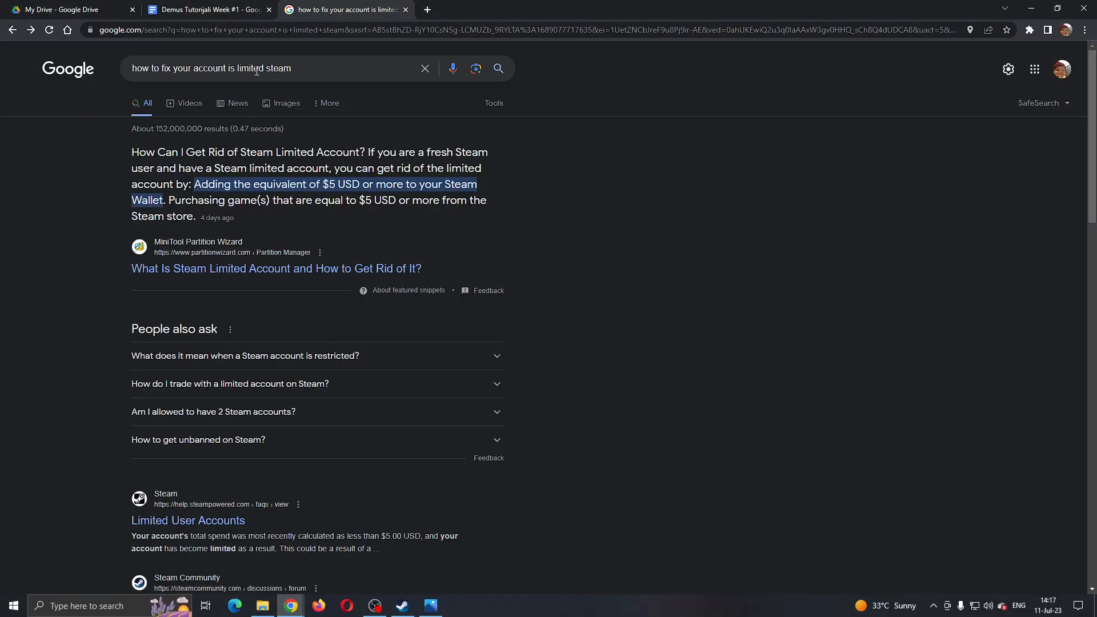
{"action": "mouse_move", "coordinate": [395, 141]}
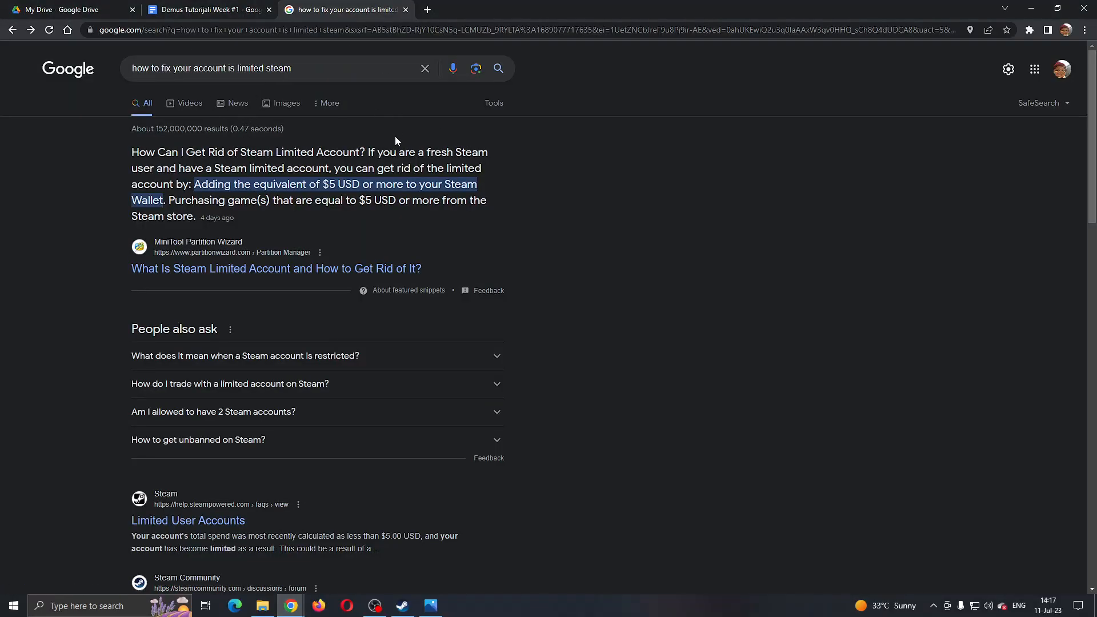
{"action": "mouse_move", "coordinate": [224, 196]}
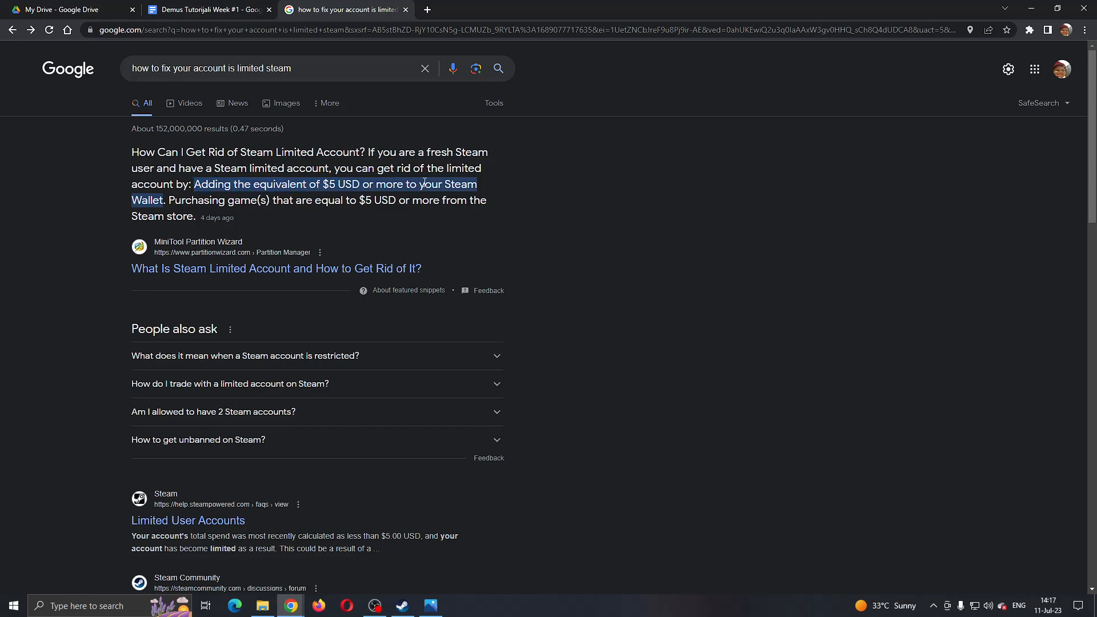
{"action": "mouse_move", "coordinate": [419, 596]}
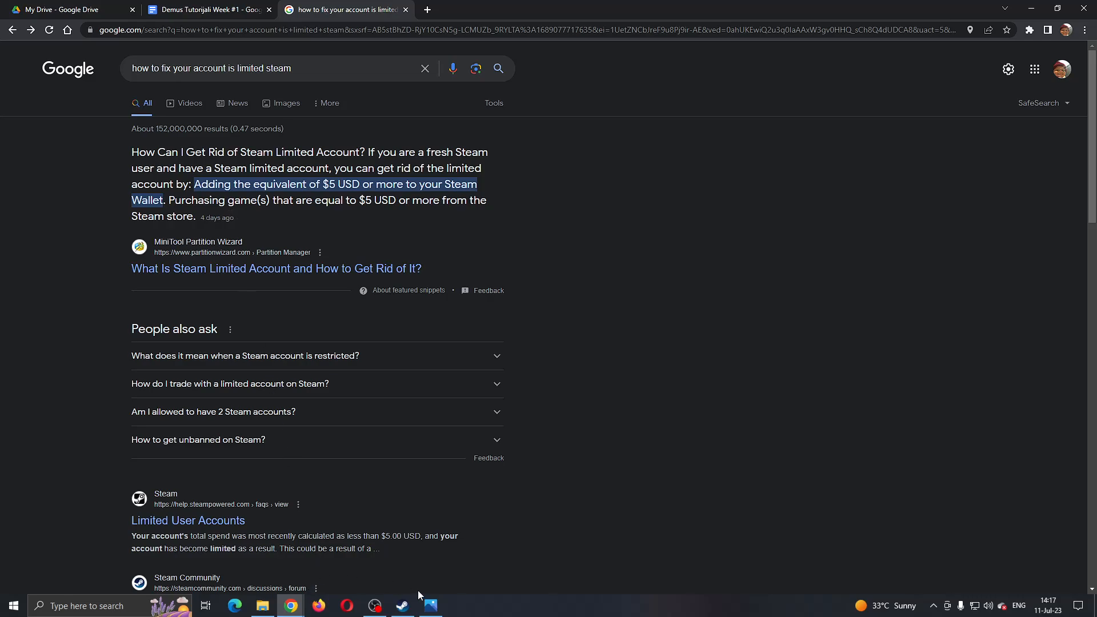
{"action": "mouse_move", "coordinate": [374, 605]}
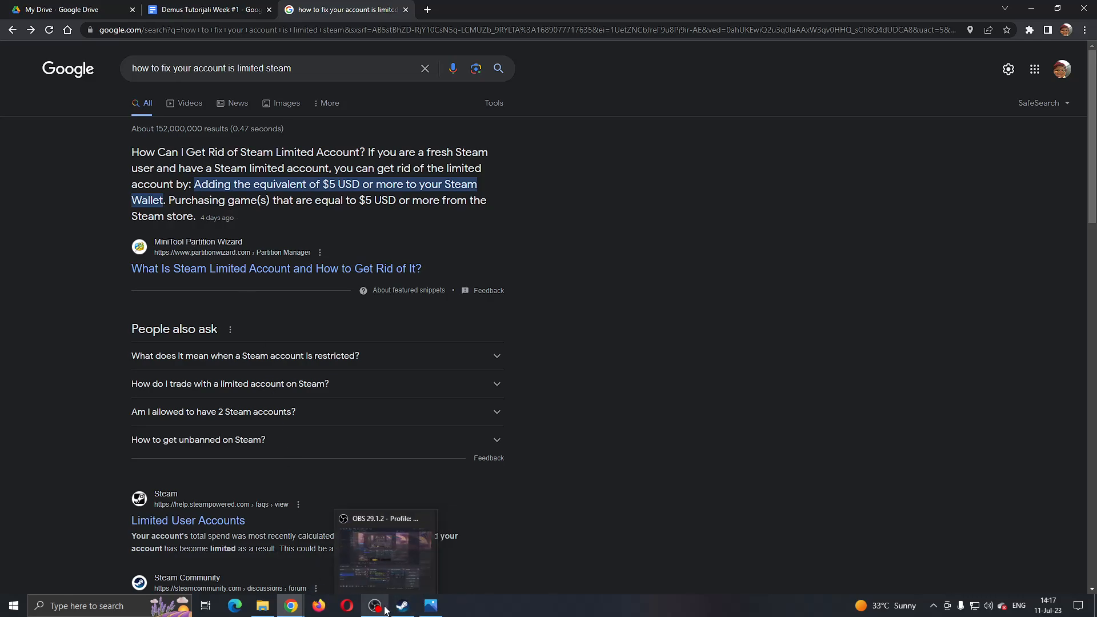
Step: Switch back to Steam's borrowable Bejeweled 3 library page from the Google results
{"action": "left_click", "coordinate": [373, 606]}
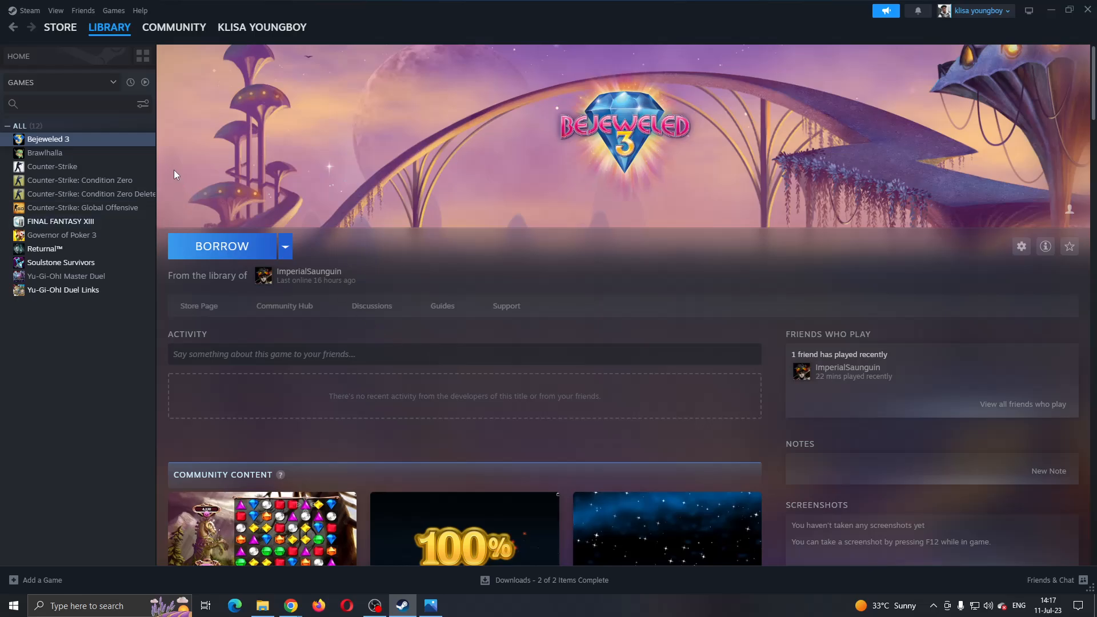
{"action": "mouse_move", "coordinate": [273, 373]}
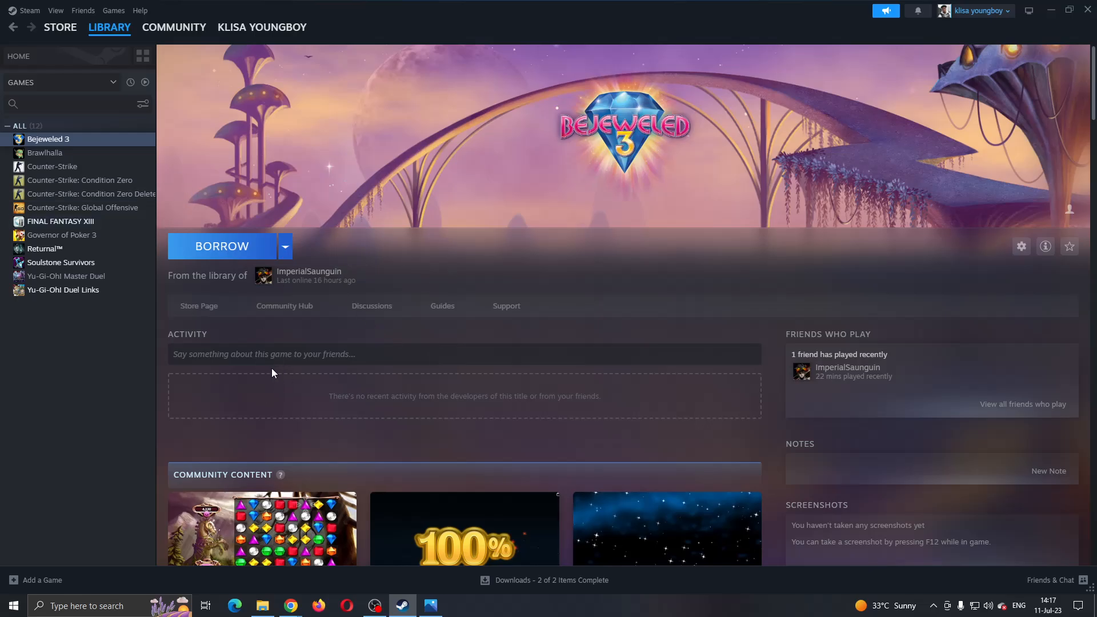
{"action": "mouse_move", "coordinate": [11, 488]}
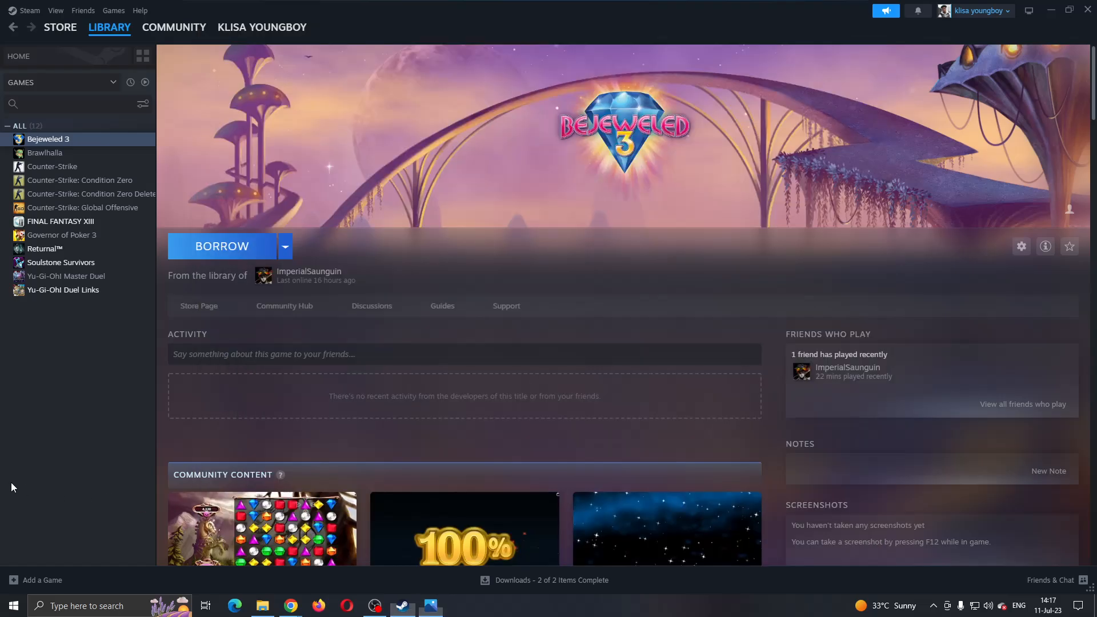
{"action": "mouse_move", "coordinate": [603, 240]}
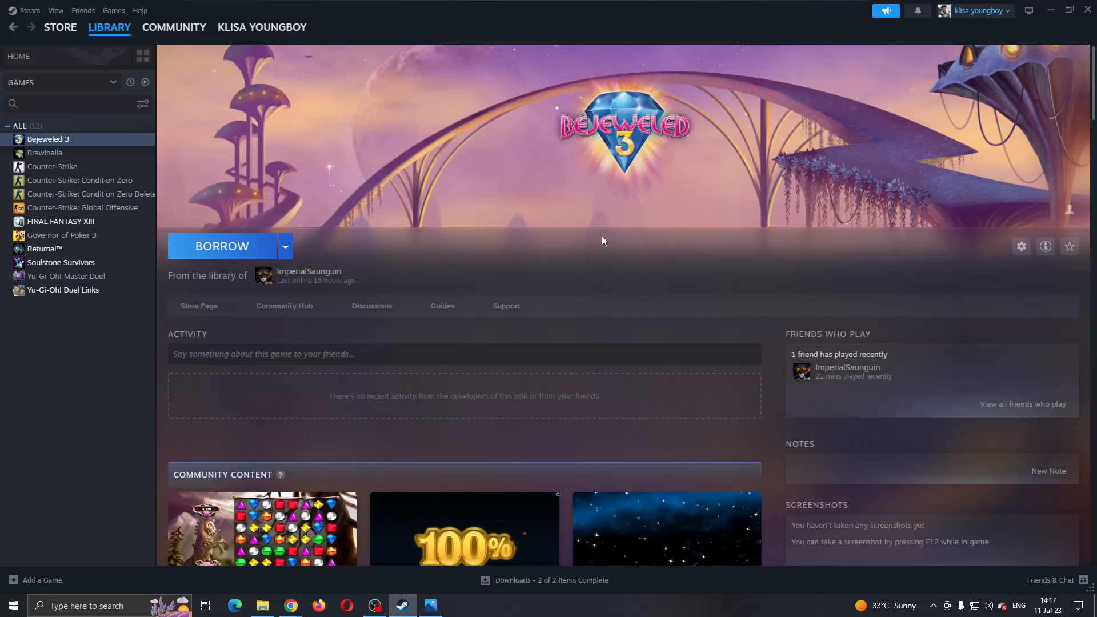